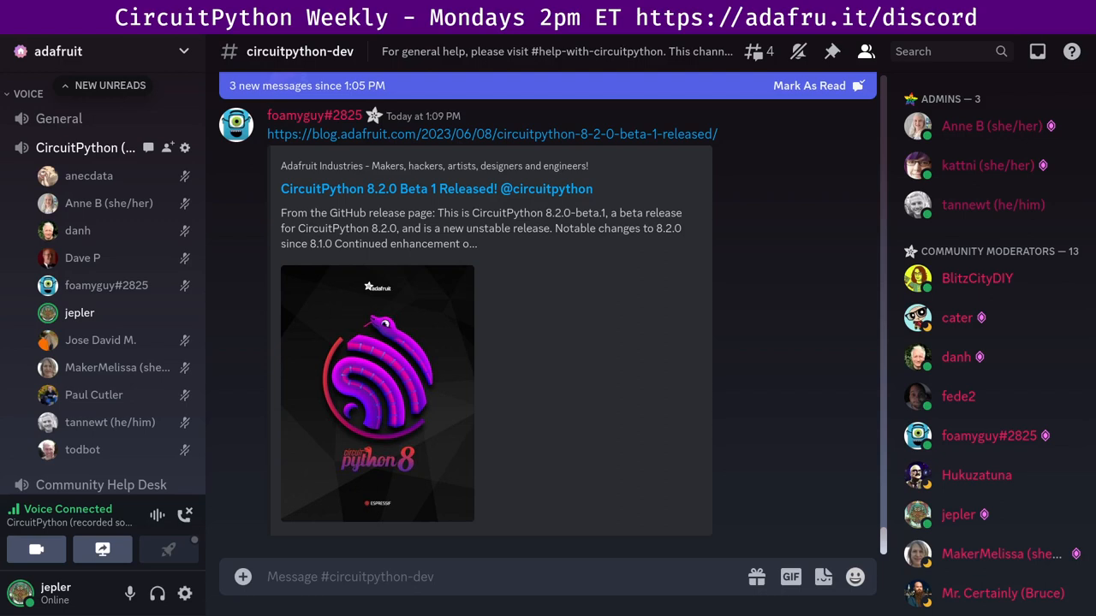
# Step: Scroll through #circuitpython-dev to the nRF52840 Feather guide preview and danh's mirroring reply
pyautogui.scroll(-3)
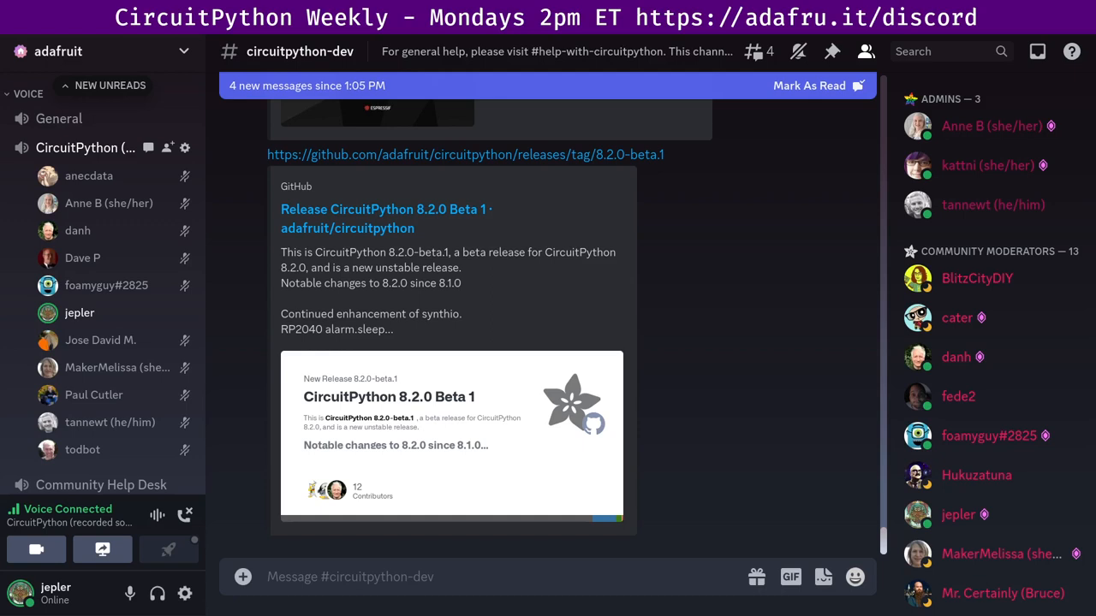
pyautogui.scroll(-3)
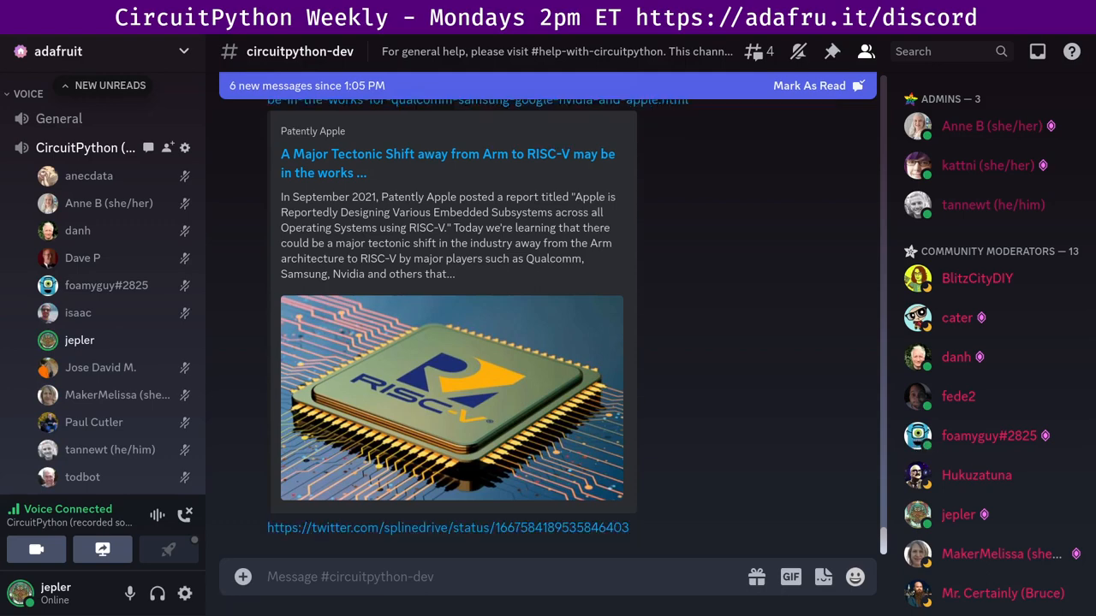
pyautogui.scroll(-3)
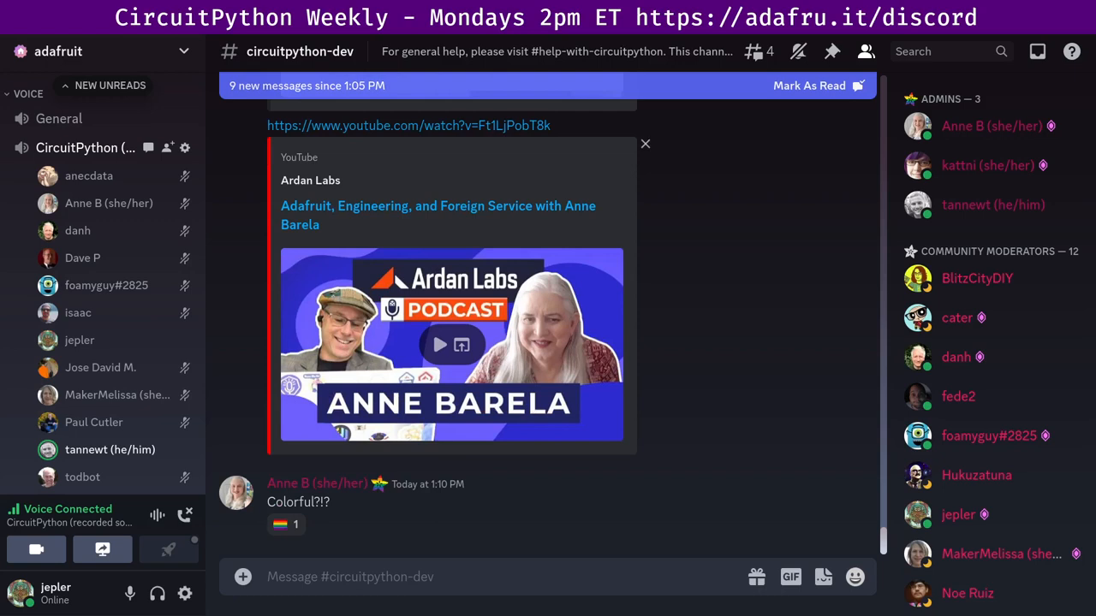
pyautogui.click(286, 524)
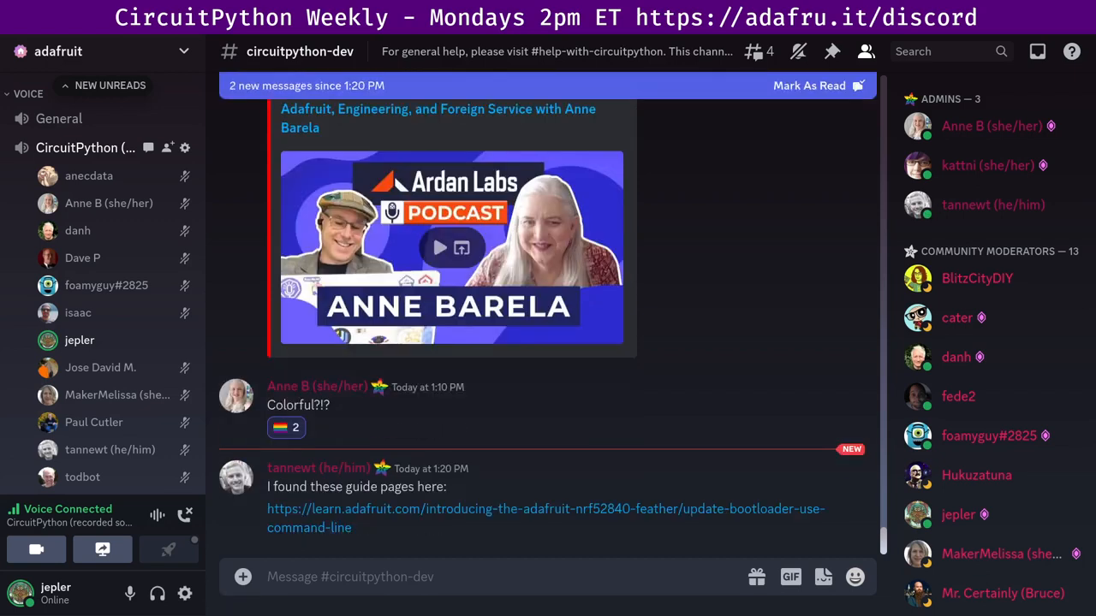
pyautogui.scroll(-3)
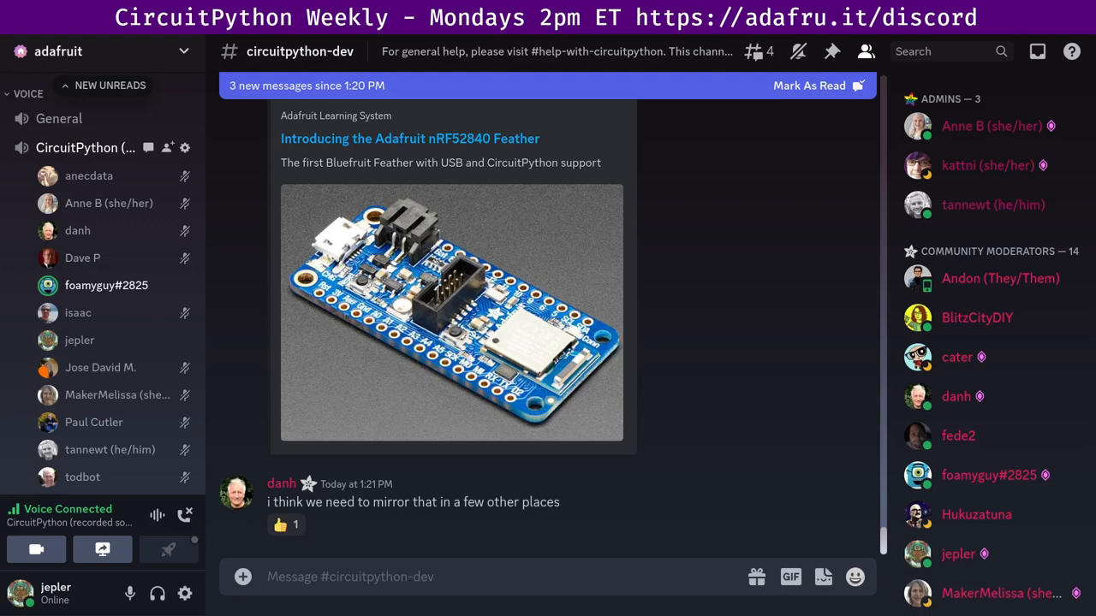
pyautogui.moveTo(106, 285)
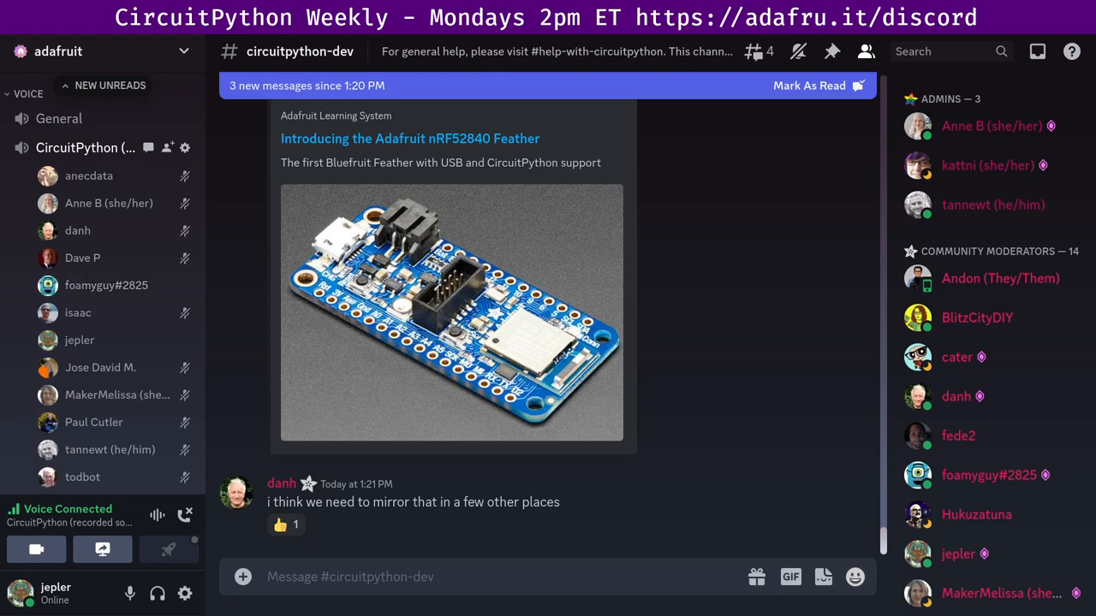